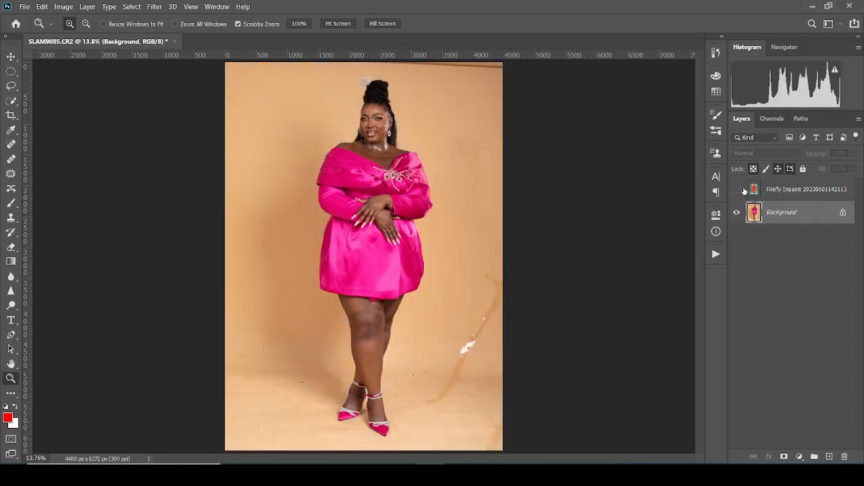
Toggle the Firefly Inpaint layer's visibility to show the teal and orange backdrop
click(737, 189)
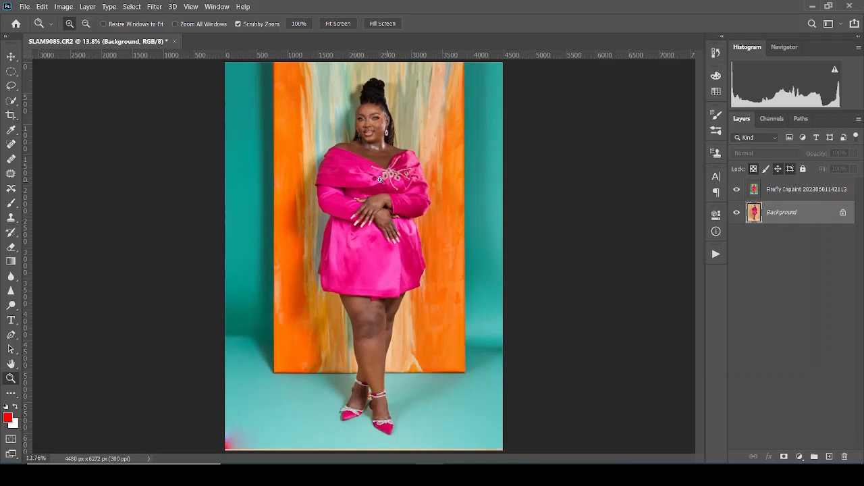
mouse_move(444, 179)
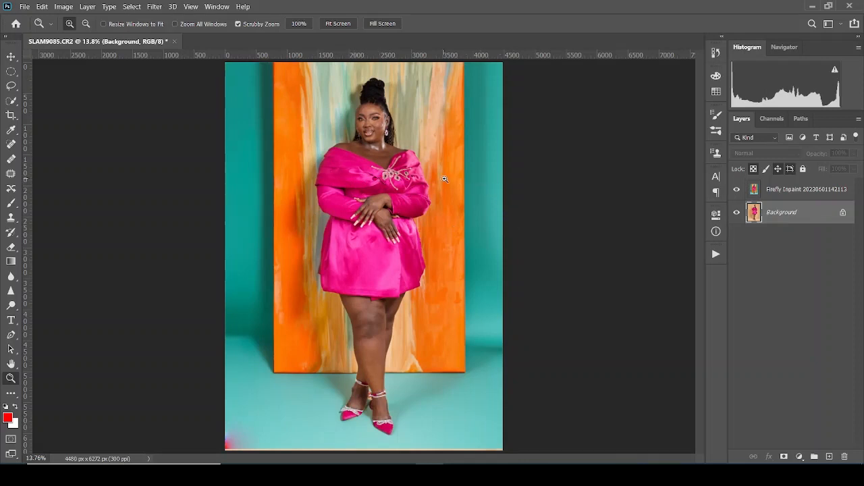
click(737, 189)
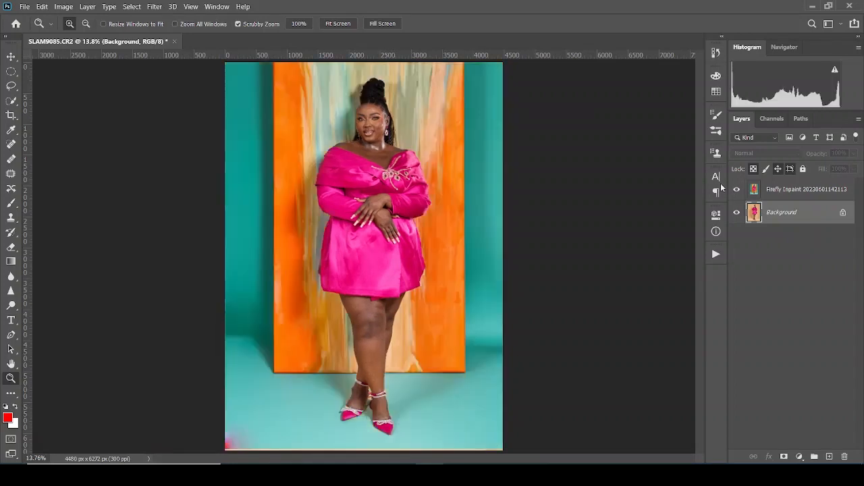
mouse_move(446, 152)
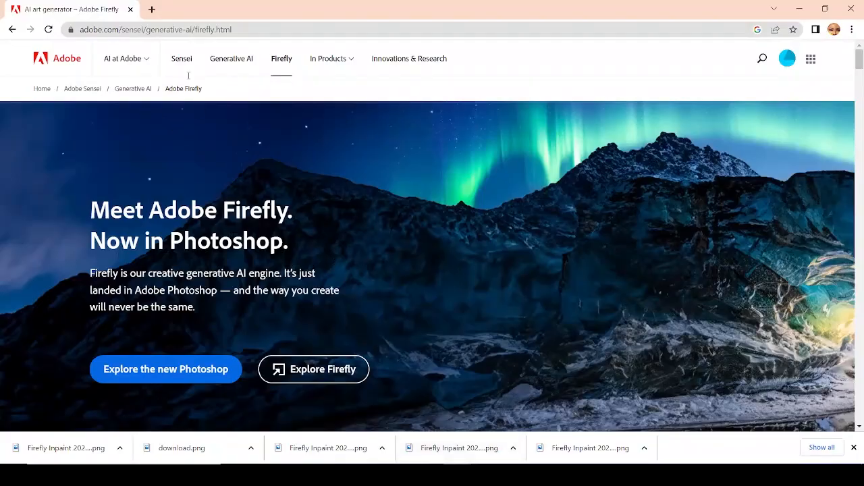
Search 'adobe firefly' in a new tab and open the AI art generator result
click(286, 9)
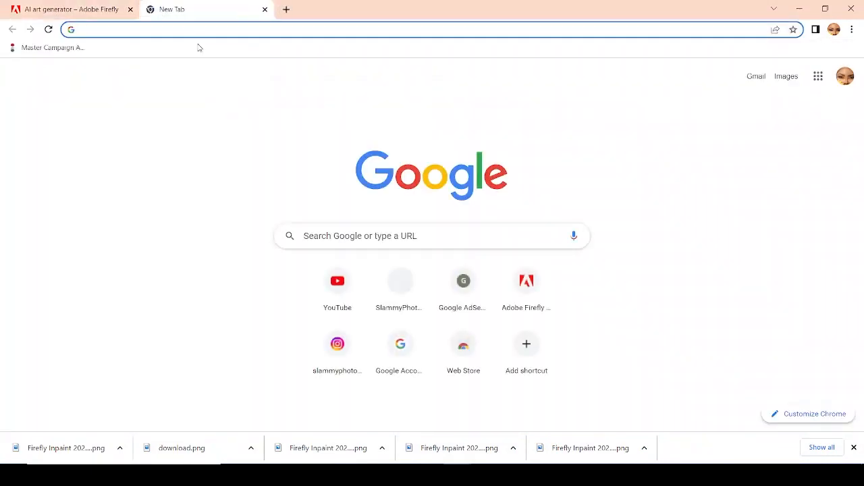
text(a)
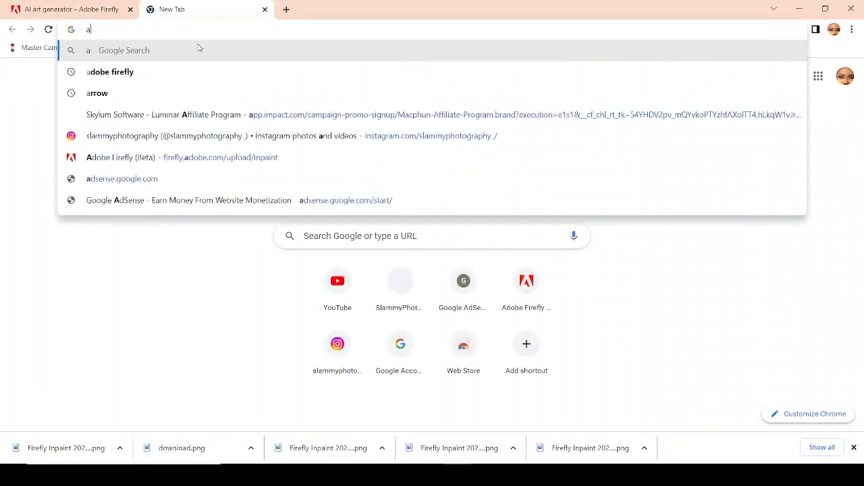
text(dobe firefly)
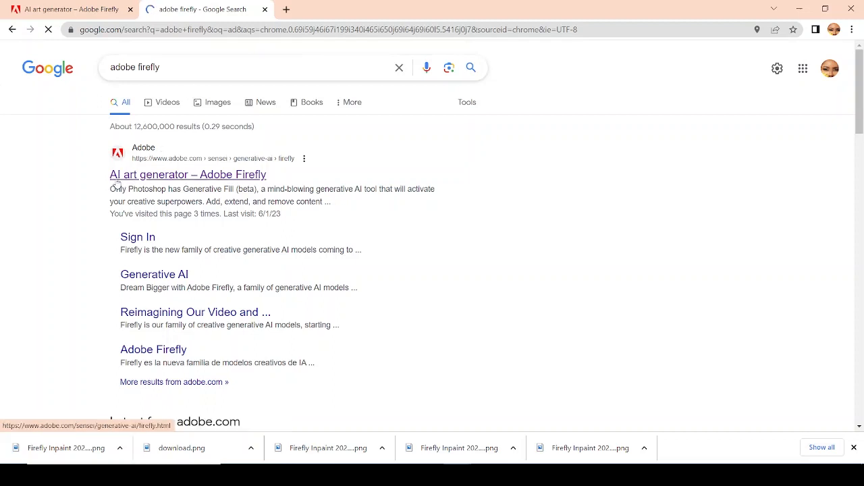
click(188, 174)
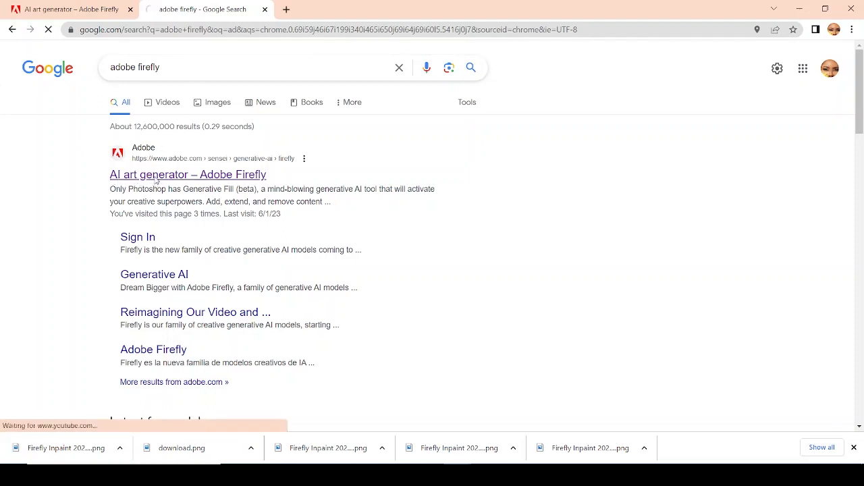
click(187, 175)
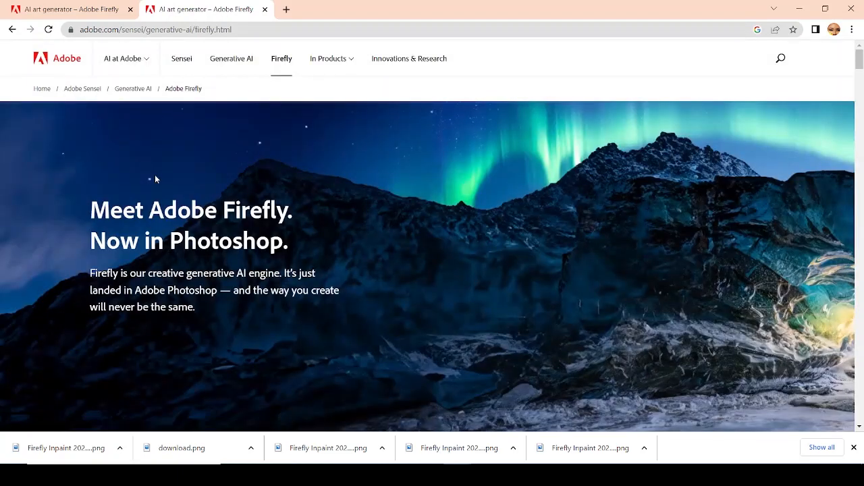
Scroll the Adobe Firefly page and choose Explore Firefly to launch the beta web app
scroll(down, 3)
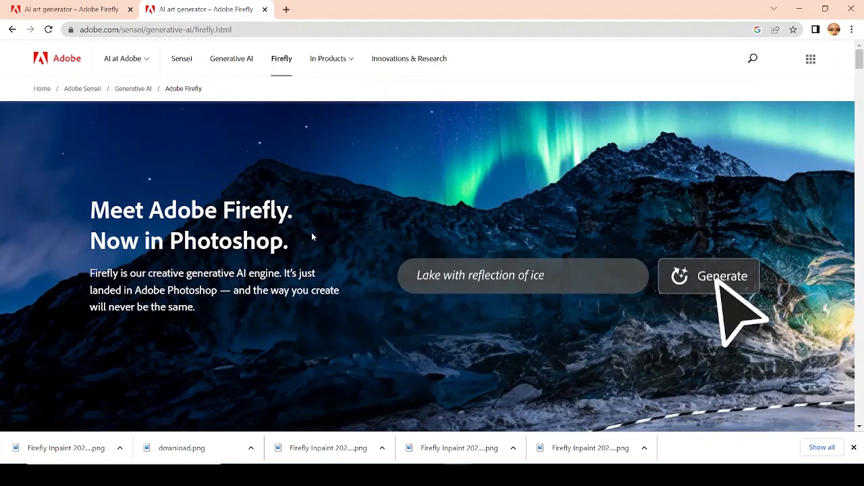
click(723, 275)
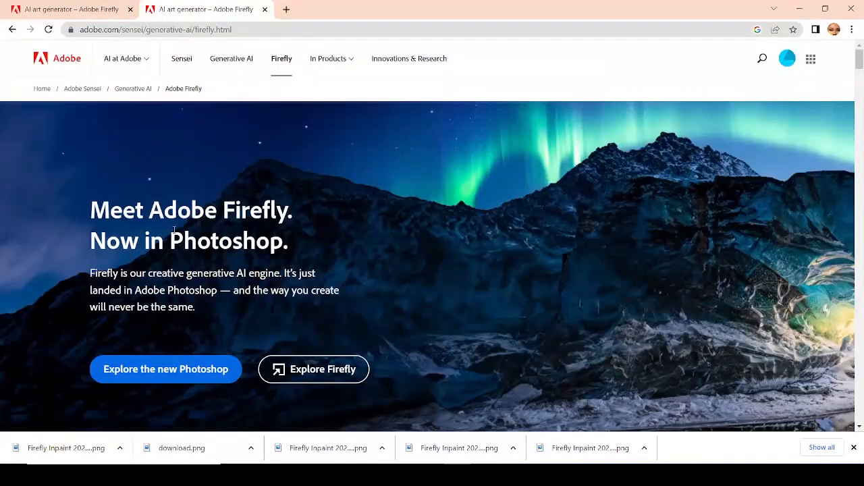
mouse_move(220, 380)
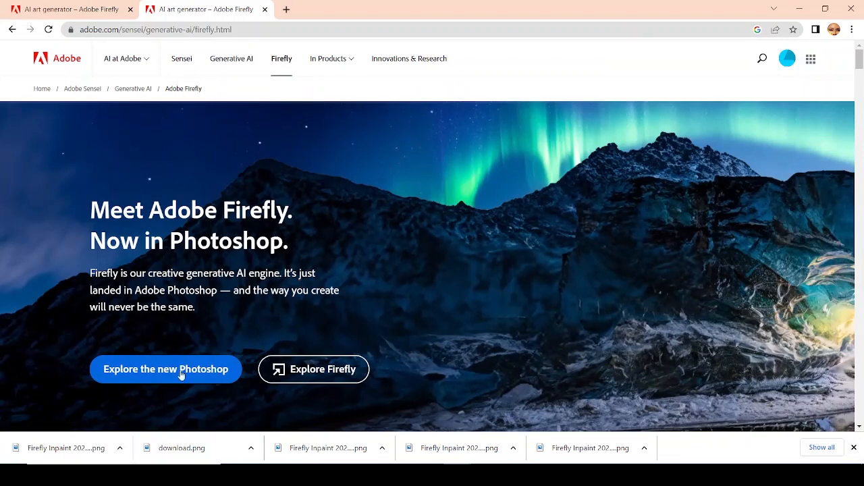
mouse_move(168, 349)
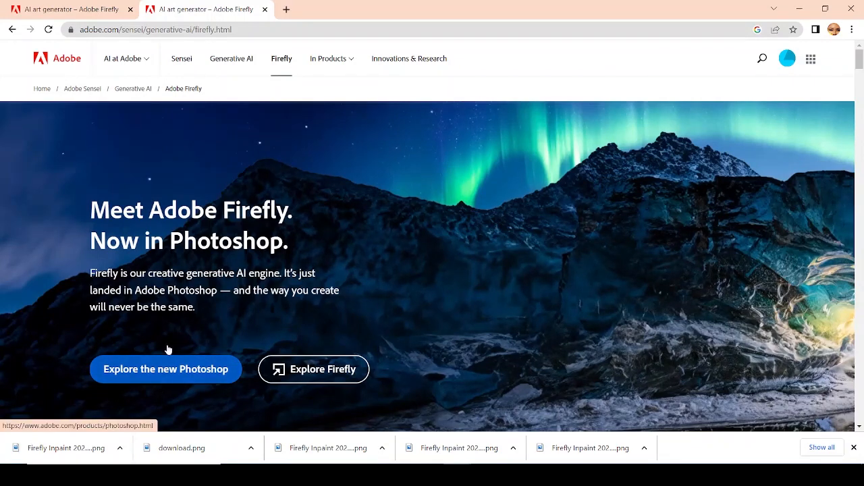
mouse_move(328, 377)
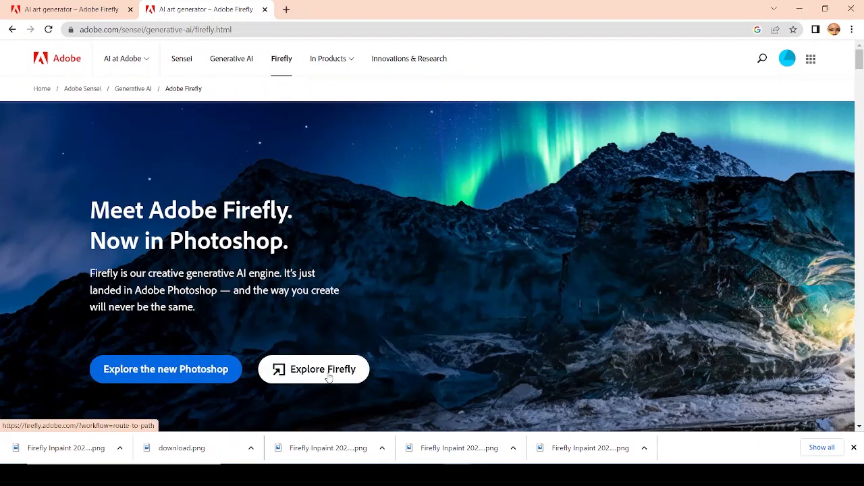
click(314, 369)
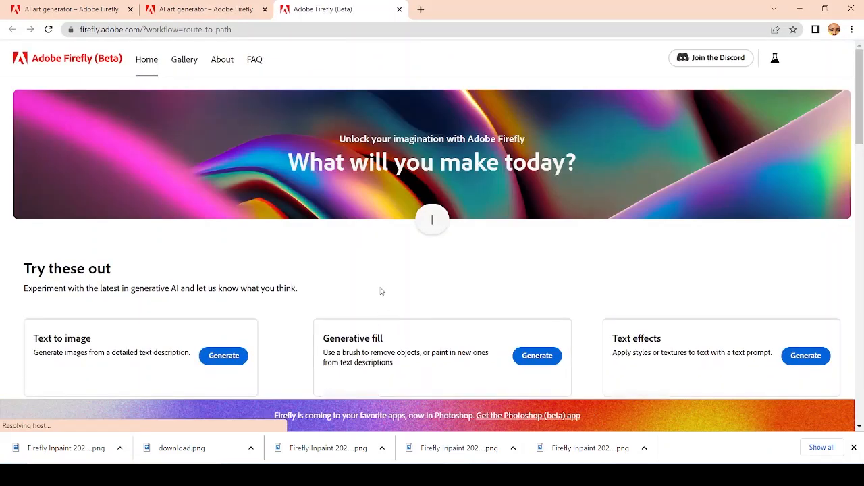
scroll(down, 3)
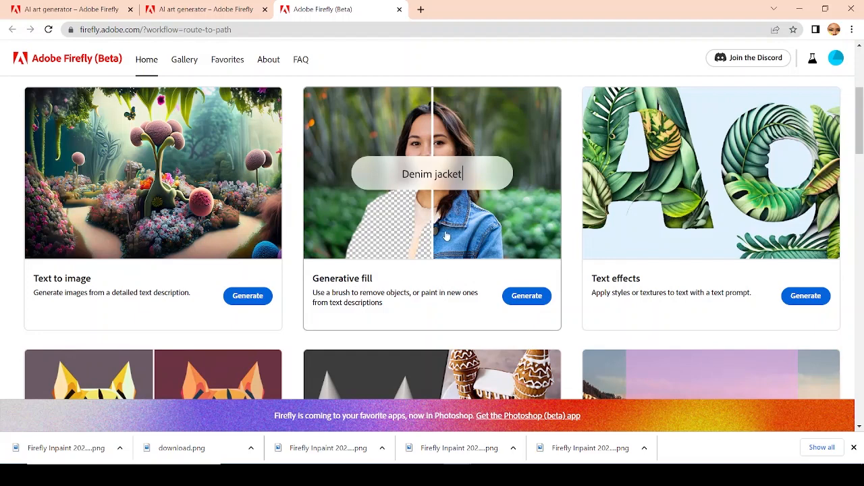
mouse_move(509, 304)
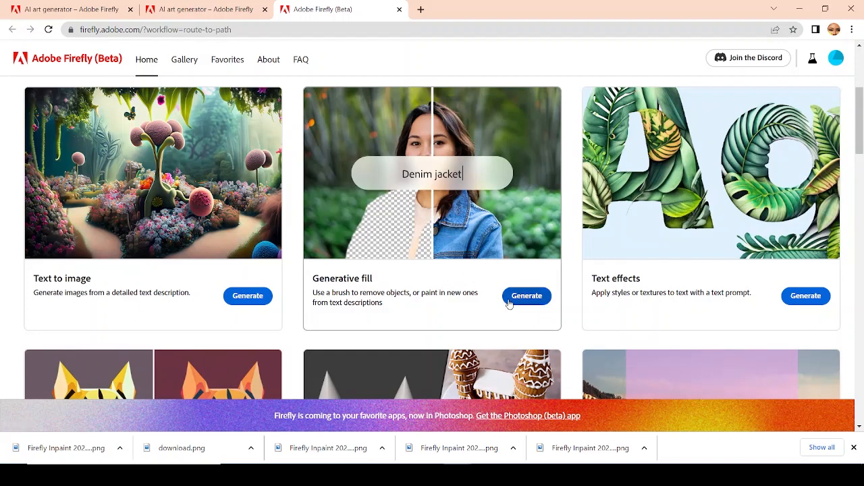
click(526, 296)
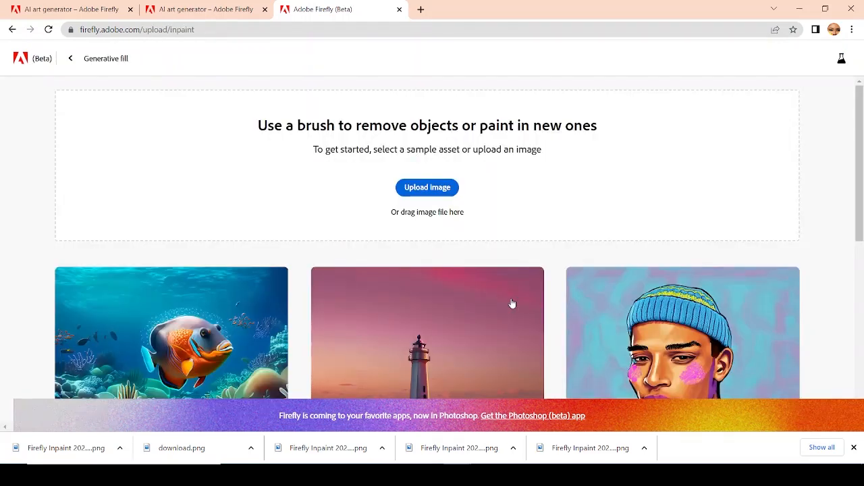
mouse_move(251, 110)
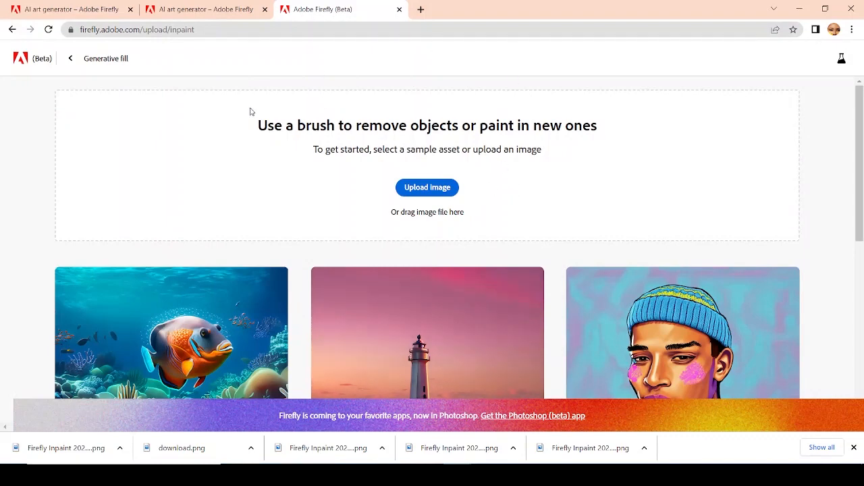
mouse_move(93, 69)
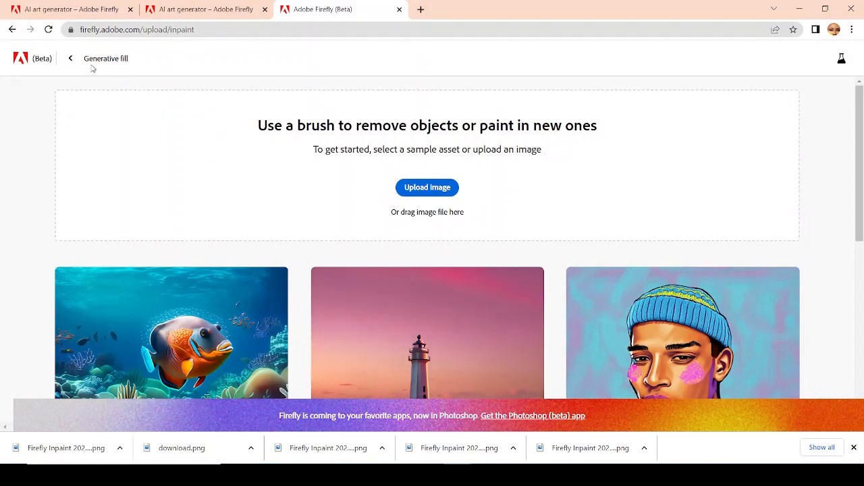
mouse_move(420, 134)
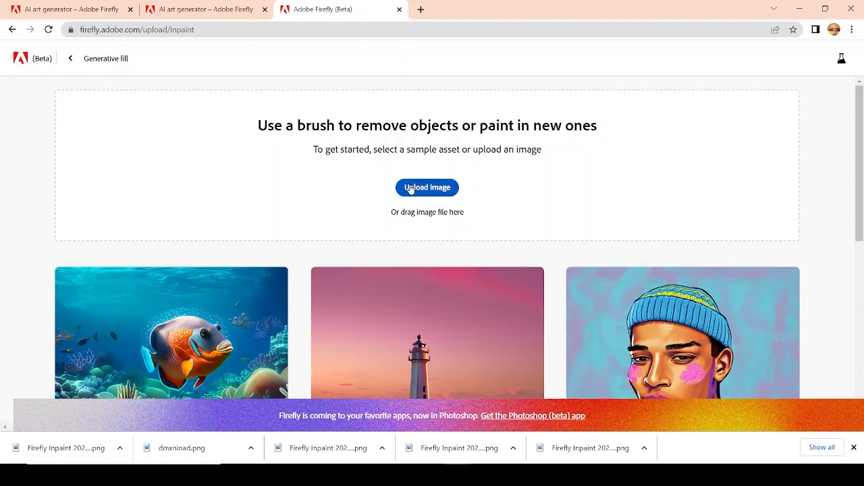
mouse_move(465, 216)
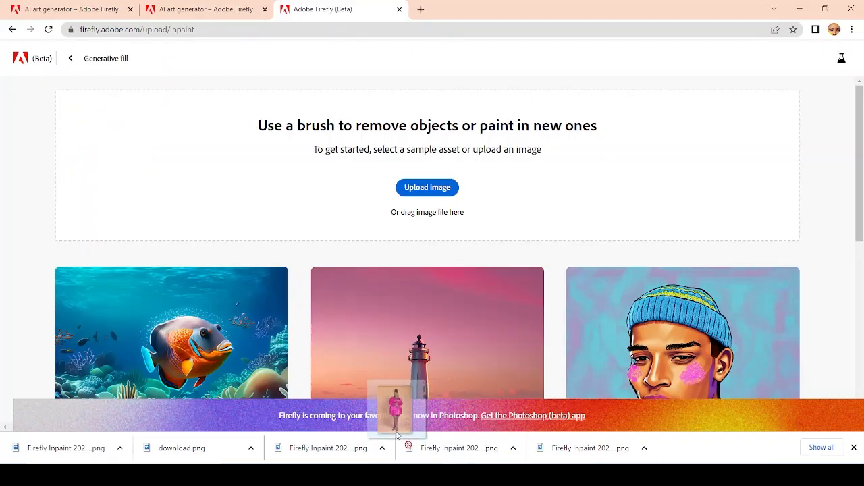
click(427, 187)
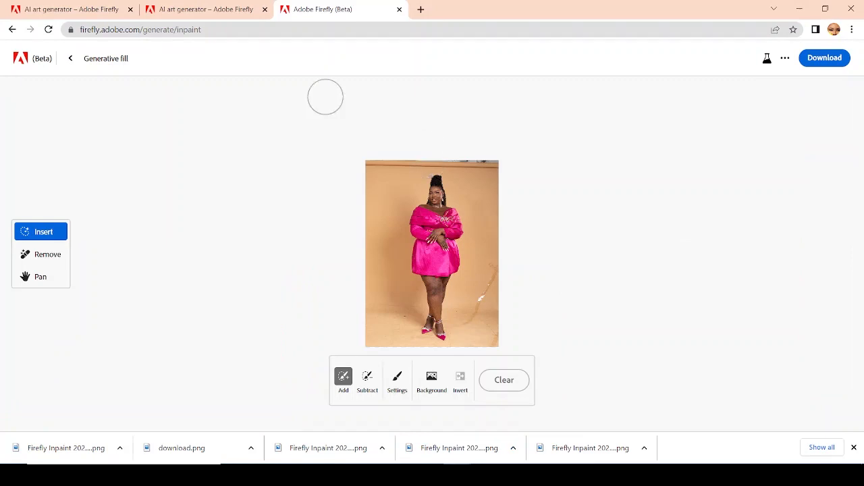
mouse_move(589, 353)
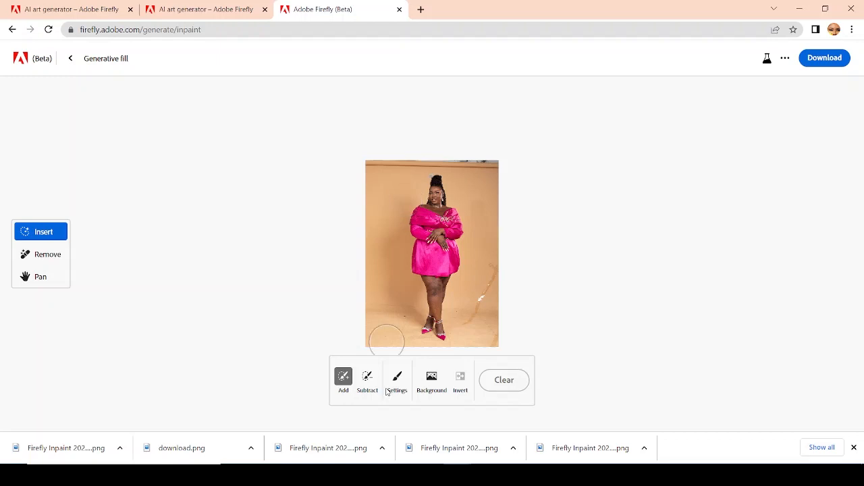
mouse_move(238, 260)
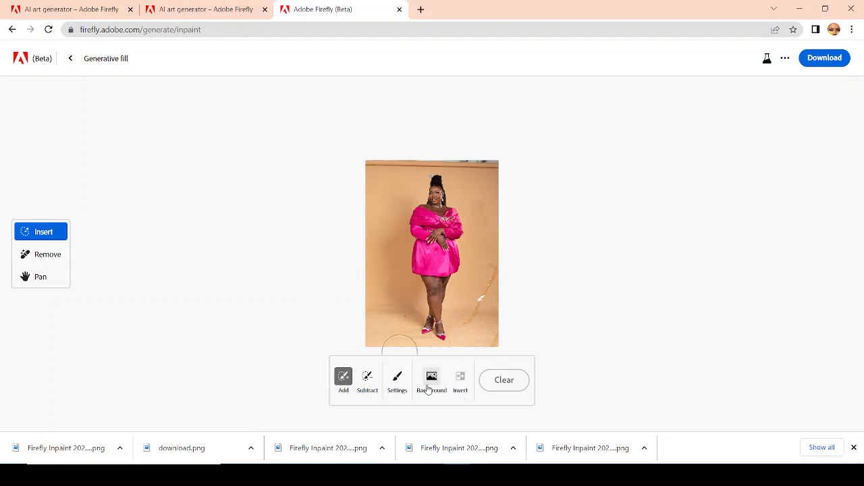
Remove the orange photo backdrop and focus the prompt field for a new description
click(431, 380)
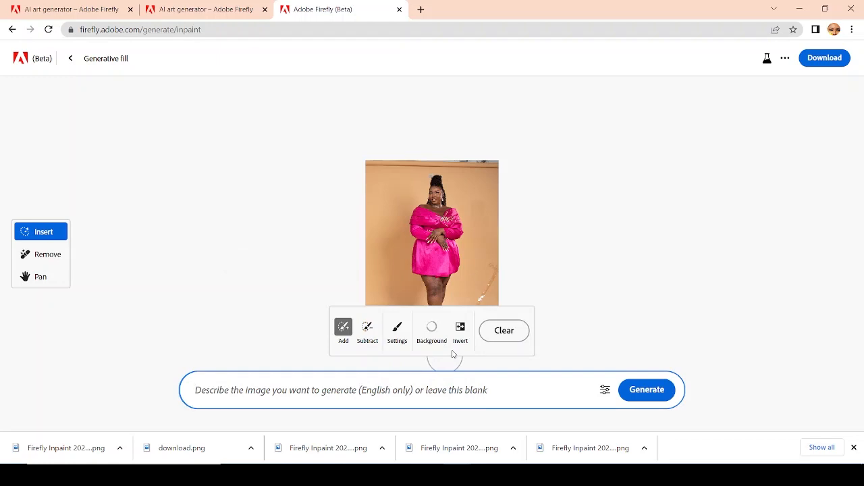
click(338, 389)
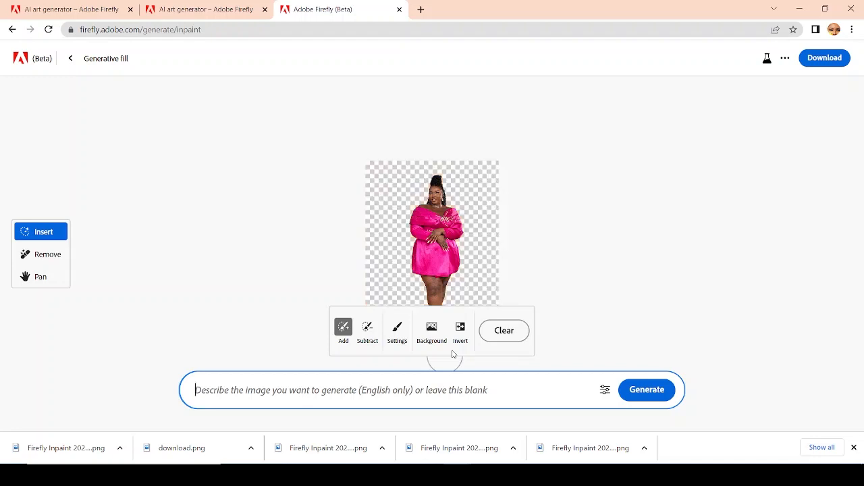
mouse_move(415, 241)
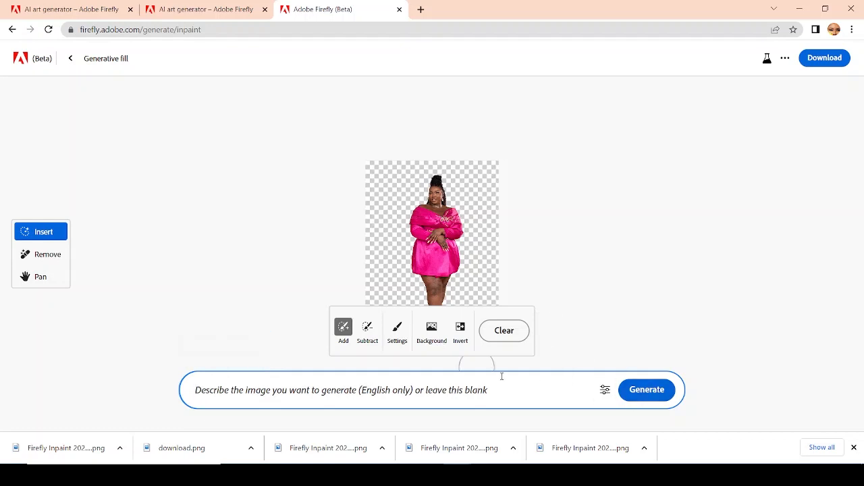
mouse_move(365, 252)
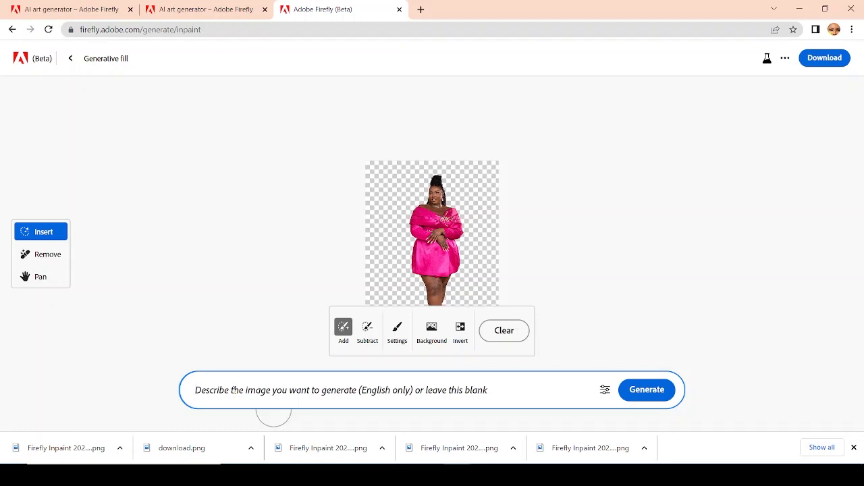
Generate backdrops from the prompt 'creative teal and orange canvass backdrop'
text(creative teal and orange canvass backdrop)
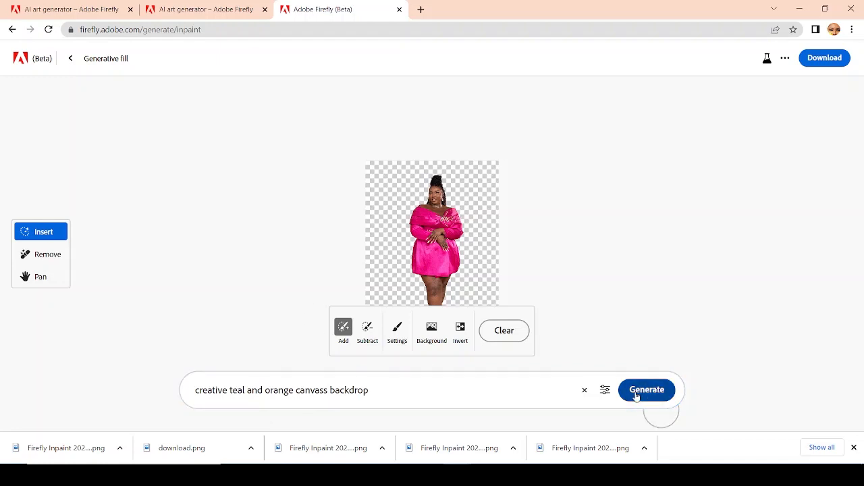
click(645, 390)
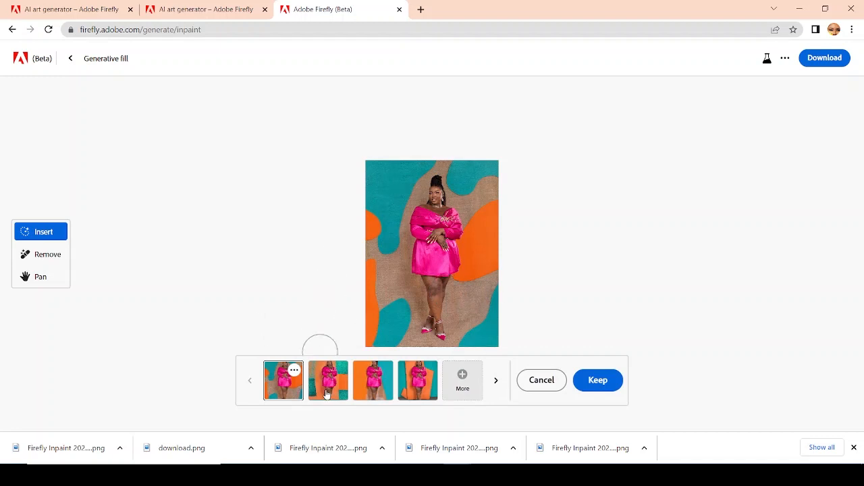
Preview the split variation, then settle on the angular orange shapes against teal
click(372, 380)
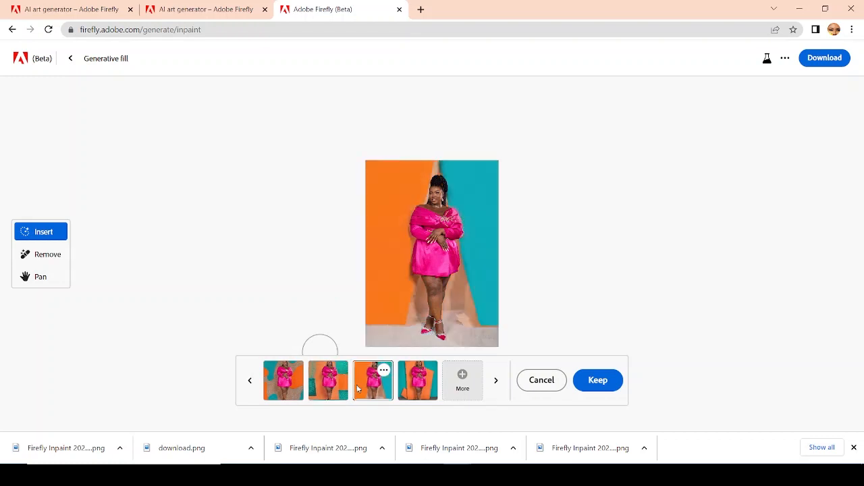
click(417, 380)
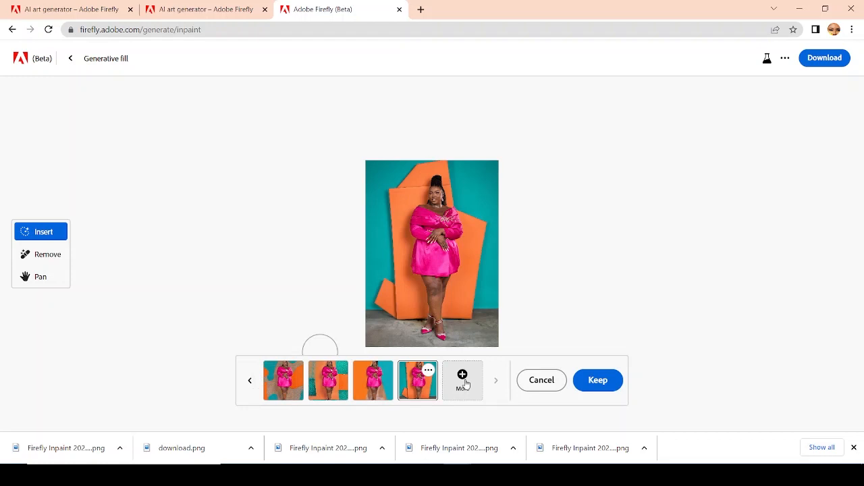
mouse_move(385, 275)
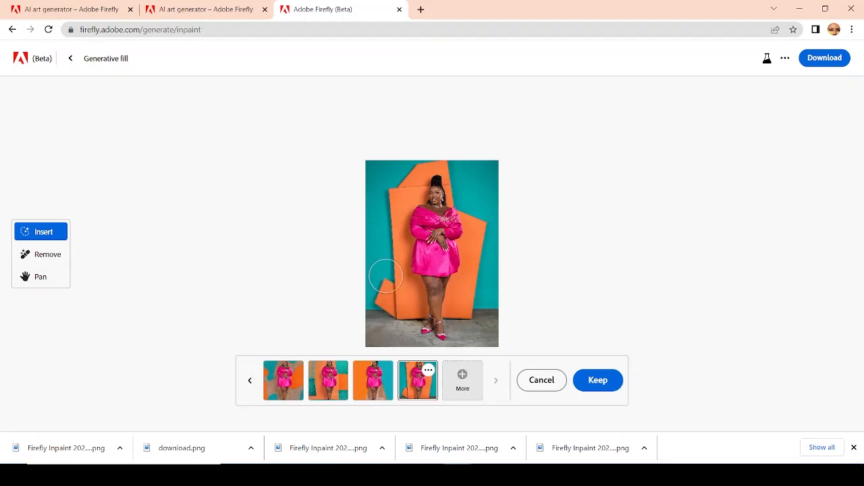
mouse_move(447, 282)
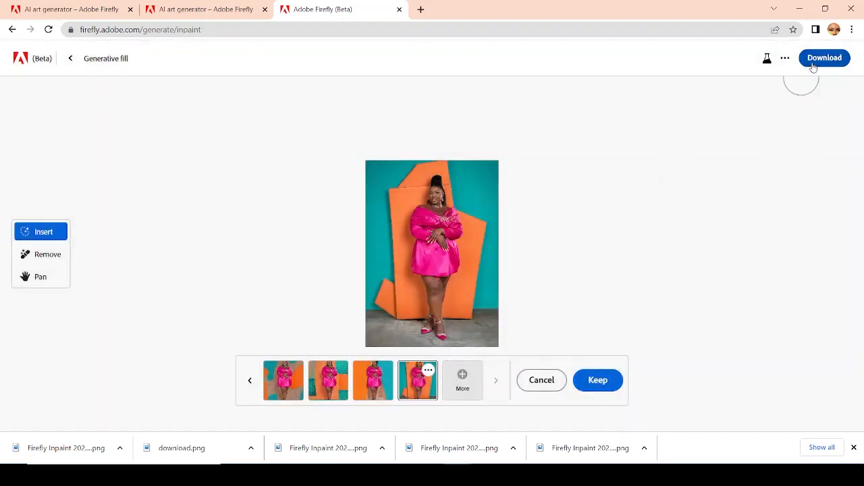
Download the angular orange variation, accepting the Promoting transparency in AI notice
click(824, 57)
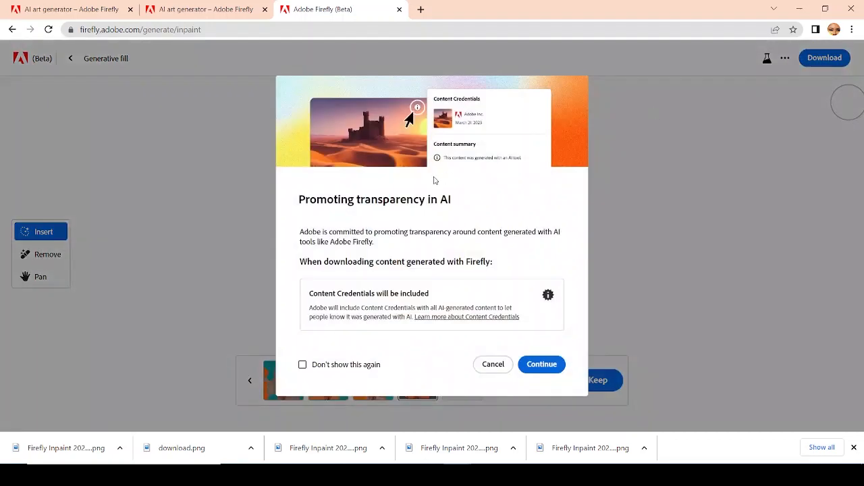
mouse_move(401, 241)
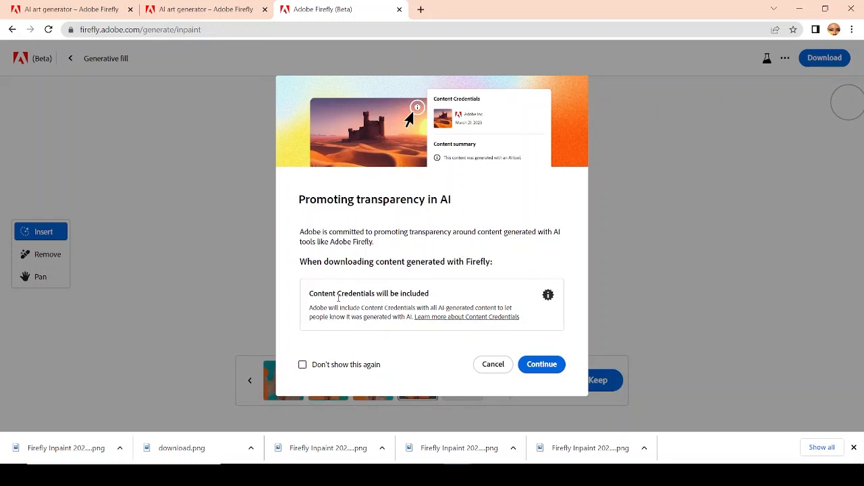
mouse_move(407, 333)
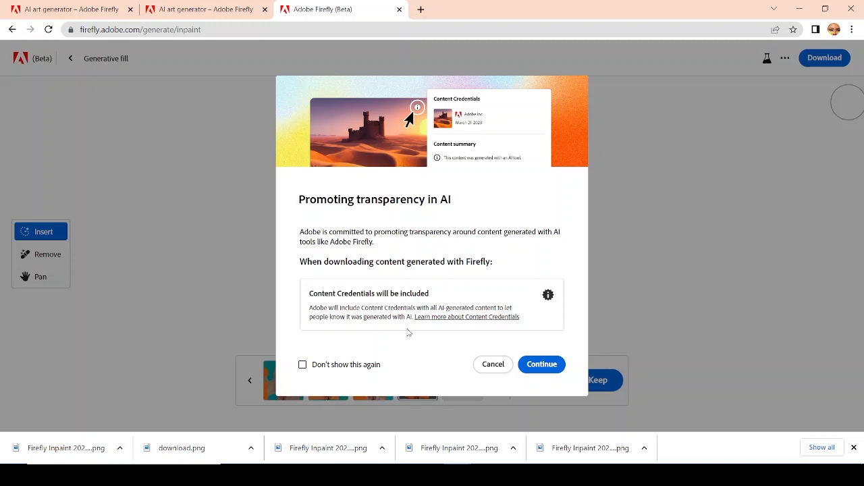
mouse_move(374, 202)
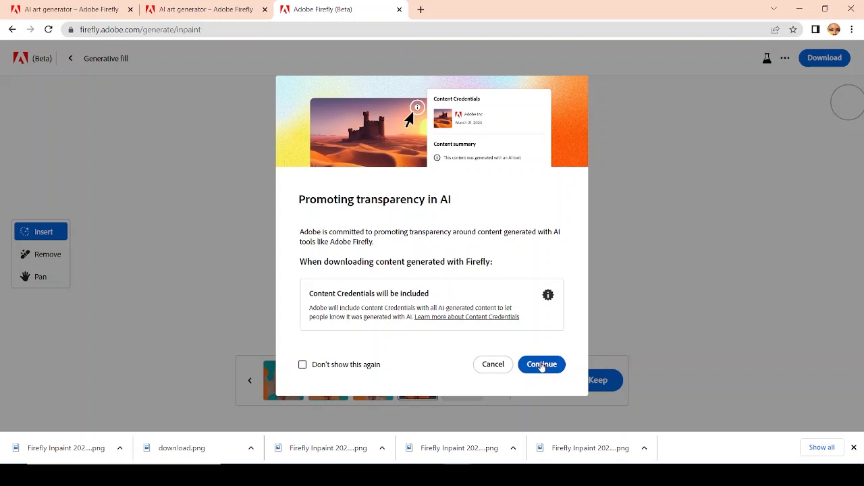
click(540, 365)
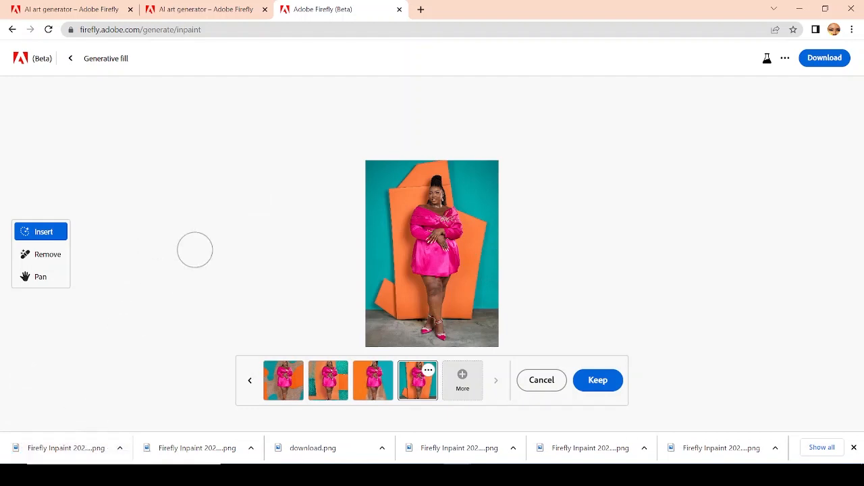
mouse_move(141, 380)
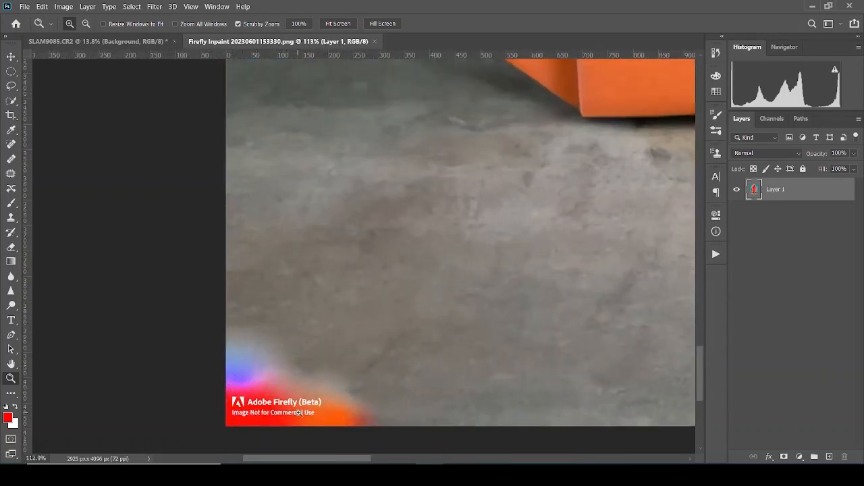
Use the Patch tool menu over the watermark, then reopen the menu bar
click(190, 7)
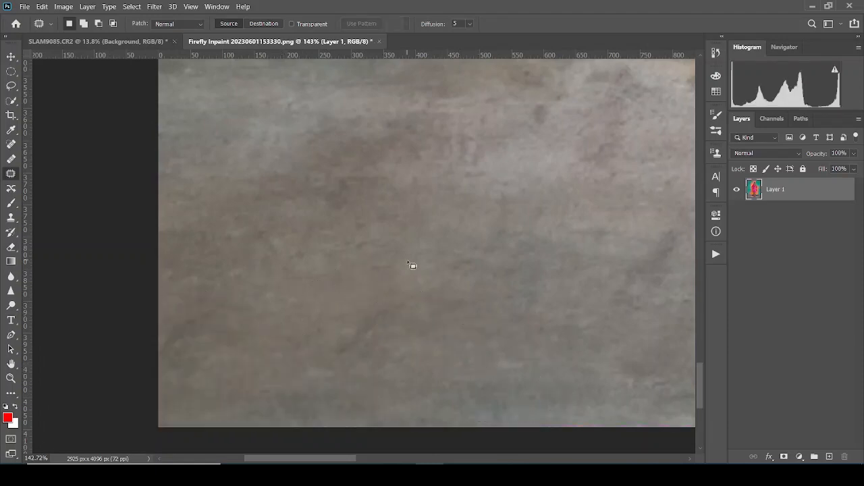
click(192, 6)
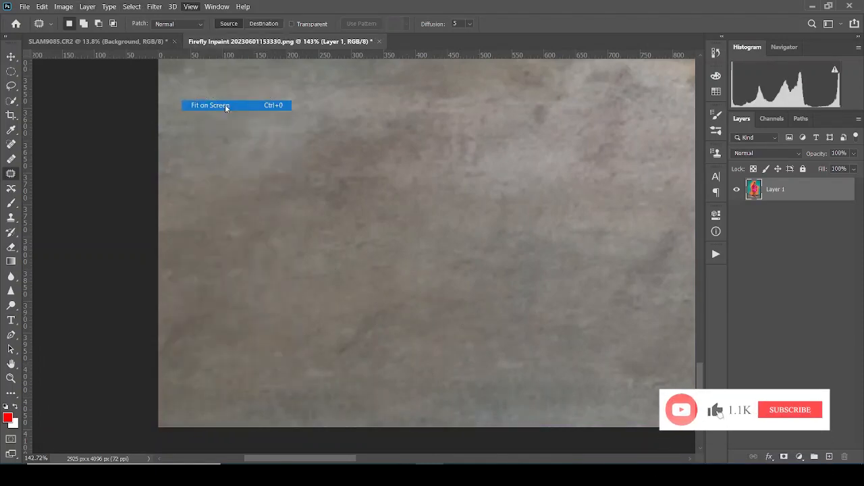
Fit the whole teal and orange image on screen with View > Fit on Screen
click(210, 105)
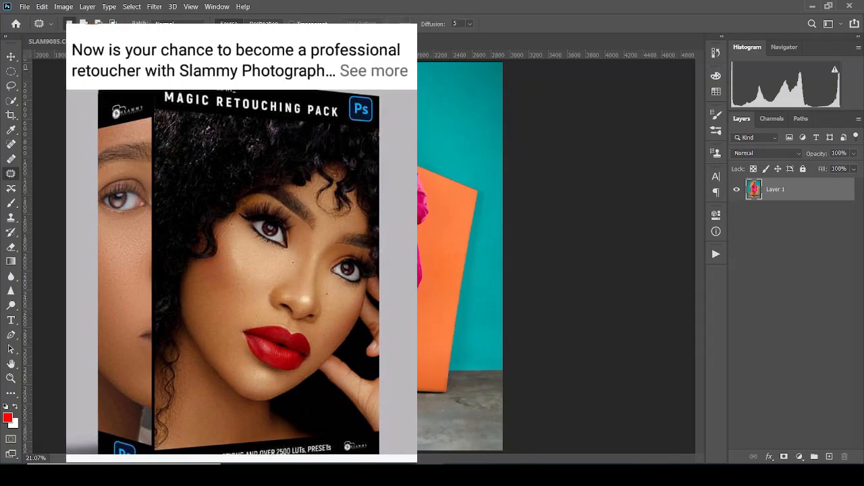
click(374, 70)
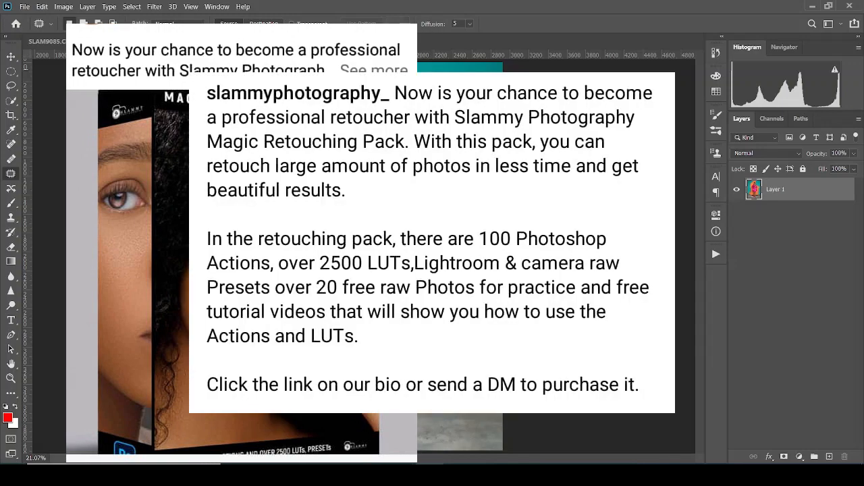